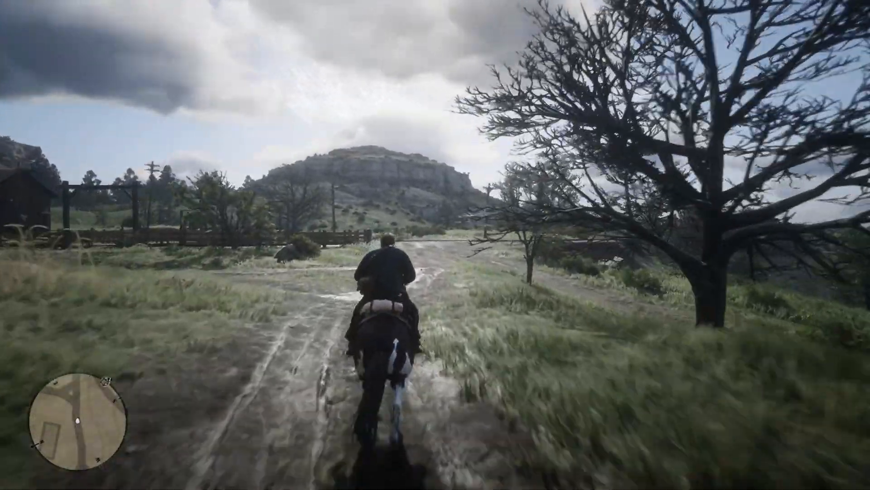
Step: Search Google for low specs experience and go to the official ragnotechpowered.com site
key("w")
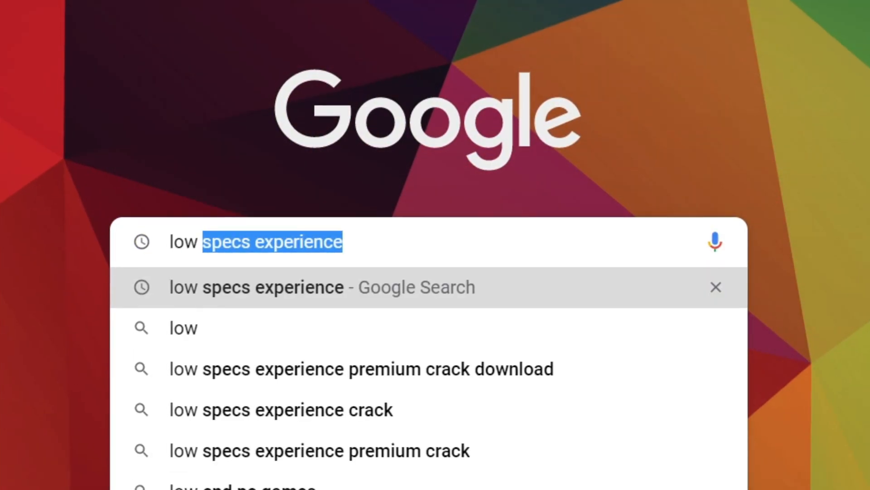
left_click(255, 287)
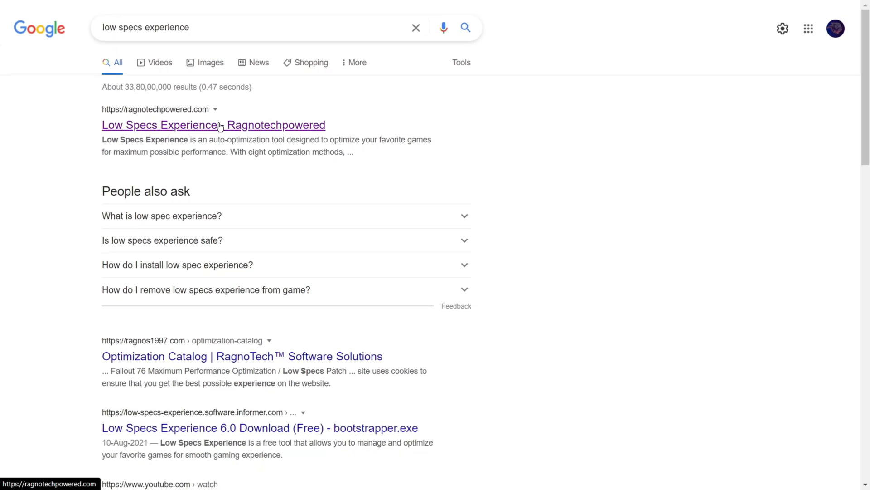
left_click(214, 124)
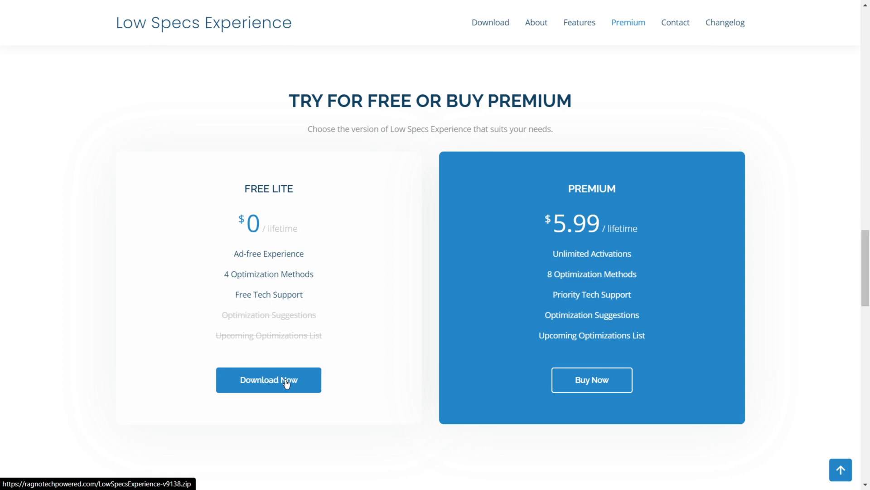
mouse_move(193, 370)
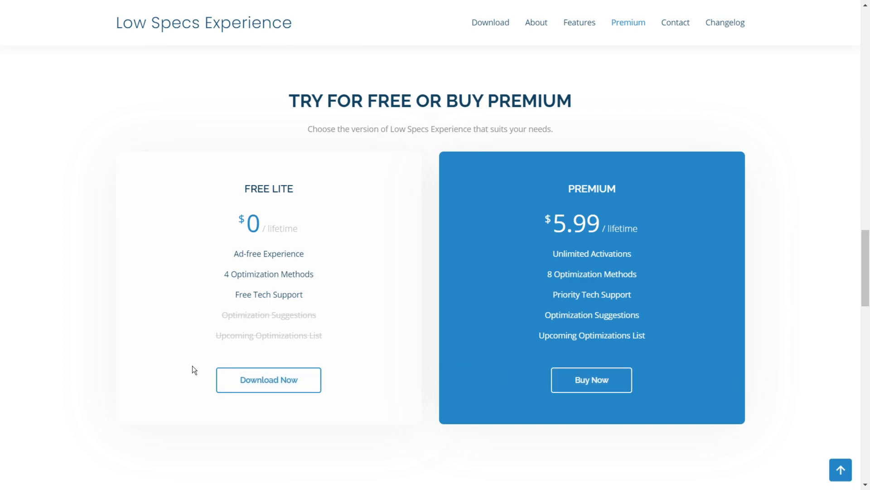
Step: Download the Free Lite LowSpecsExperience-v9138.zip to Downloads and launch the finished archive
left_click(268, 380)
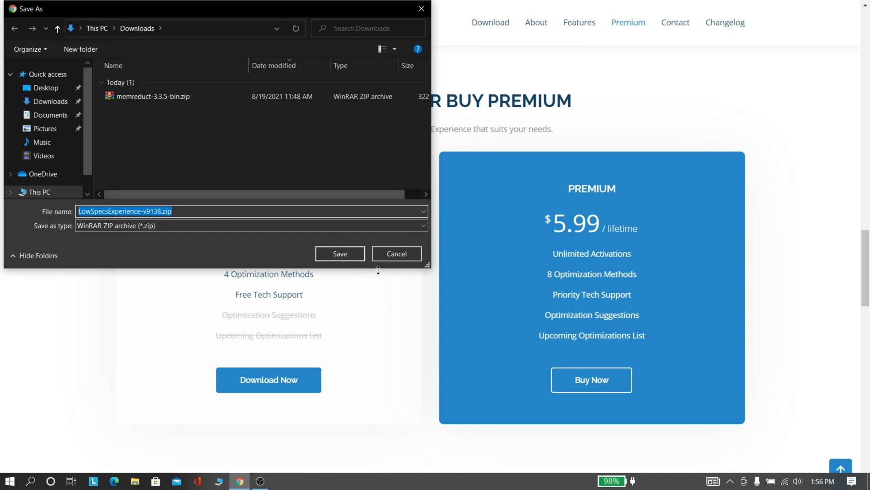
left_click(340, 254)
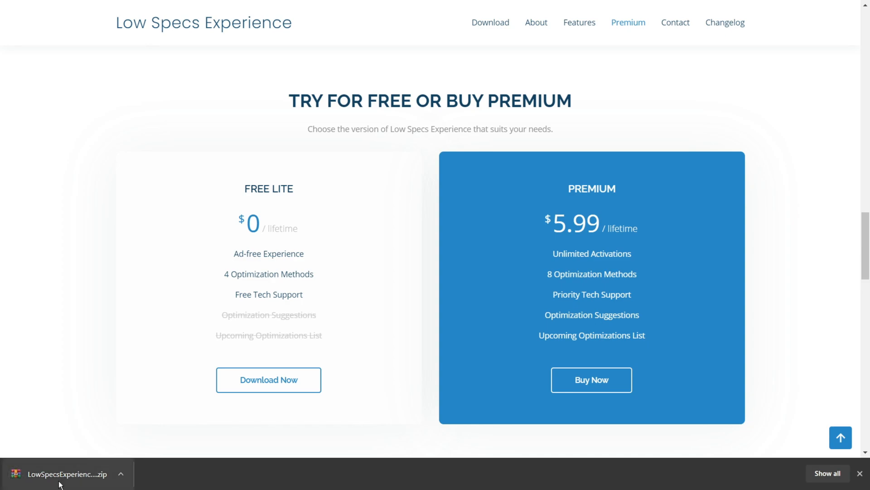
left_click(68, 474)
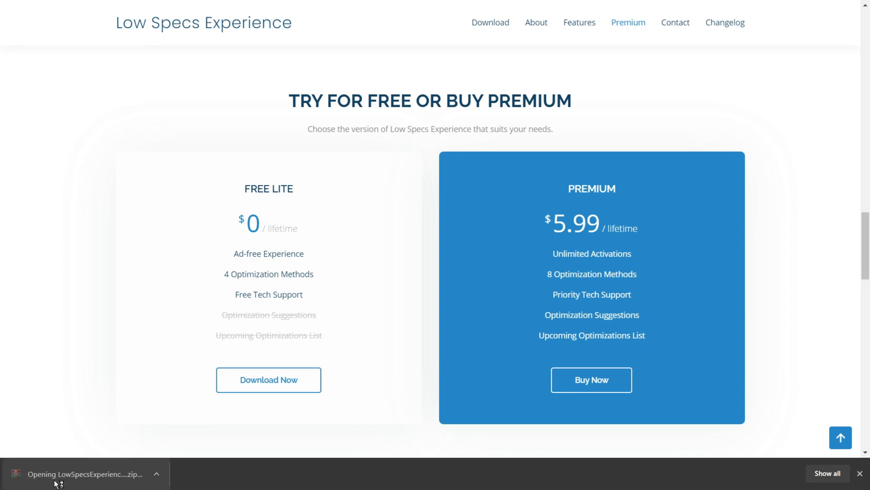
Step: Run LowSpecsExperienceSetup.exe from inside the WinRAR archive
left_click(82, 473)
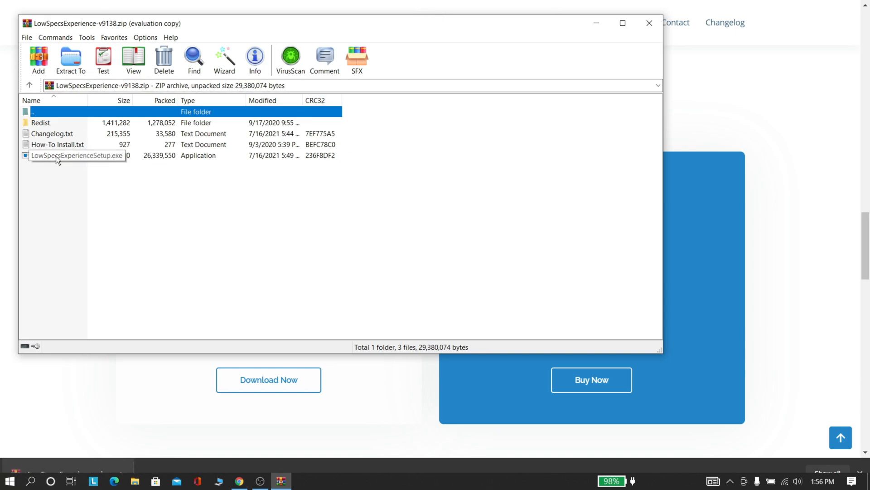
left_click(72, 156)
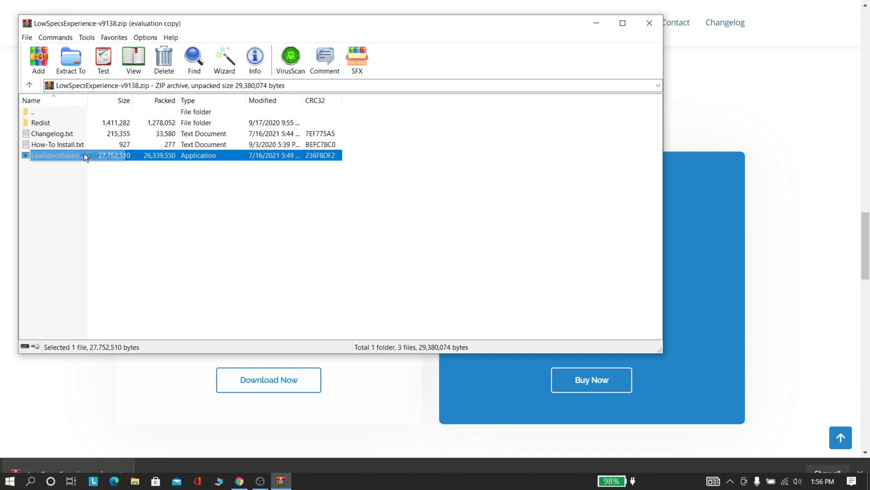
double_click(55, 156)
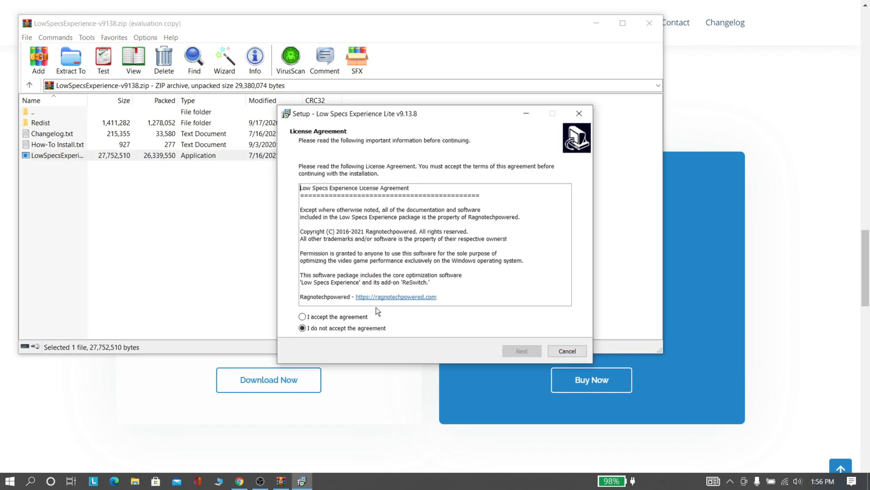
Step: Accept the license, go through the wizard and finish installing Low Specs Experience Lite v9.13.8
left_click(303, 317)
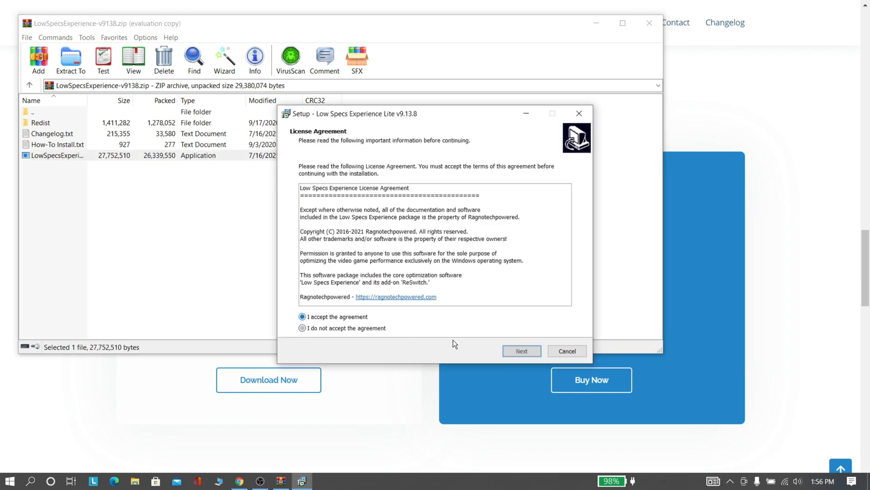
left_click(522, 350)
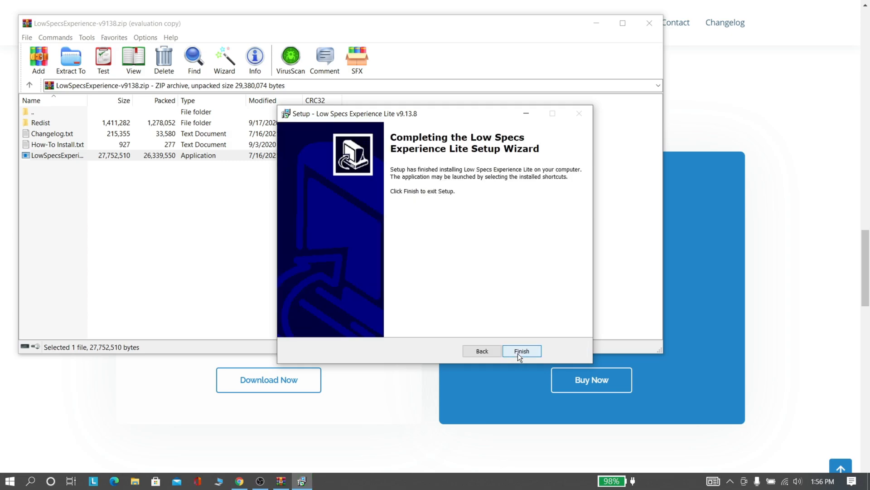
left_click(523, 350)
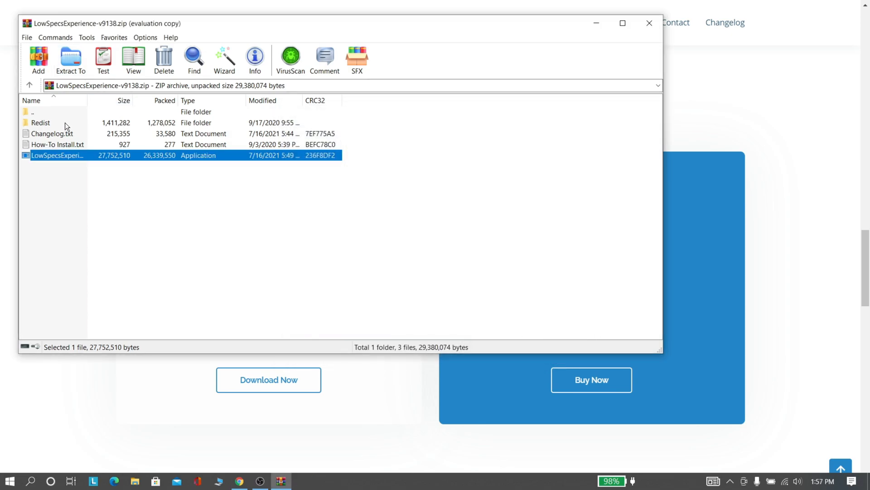
Step: Launch Low Specs Experience Lite from the desktop and load the Grand Theft Auto 5 package from the Optimization Catalog
double_click(40, 121)
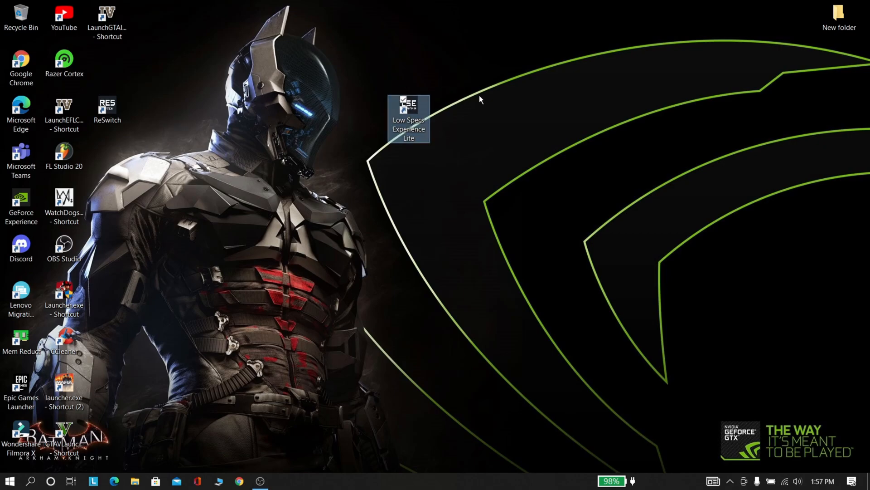
double_click(407, 108)
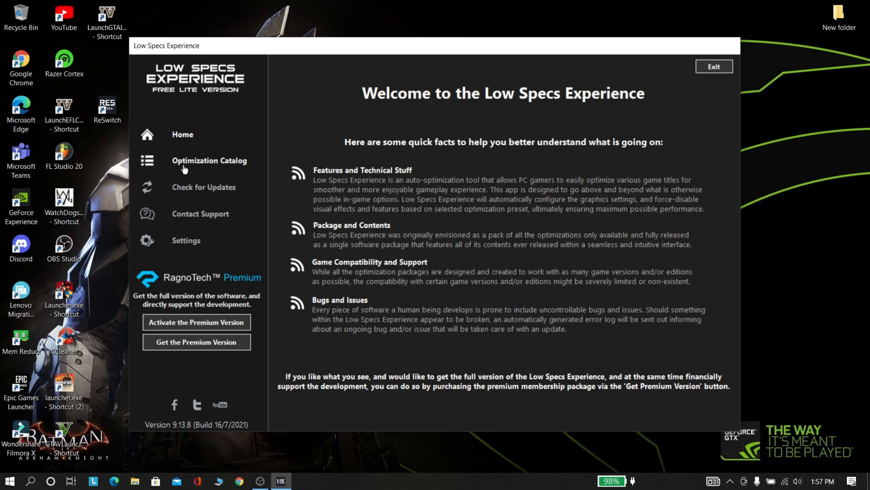
left_click(209, 160)
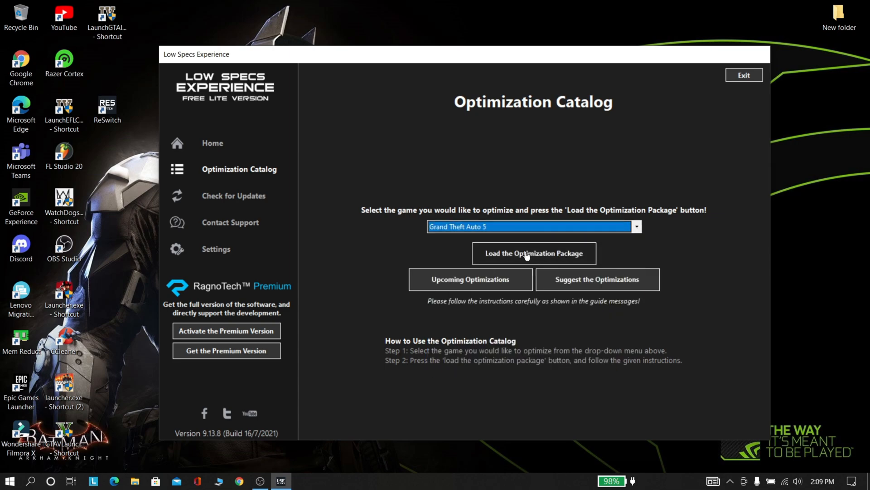
left_click(533, 253)
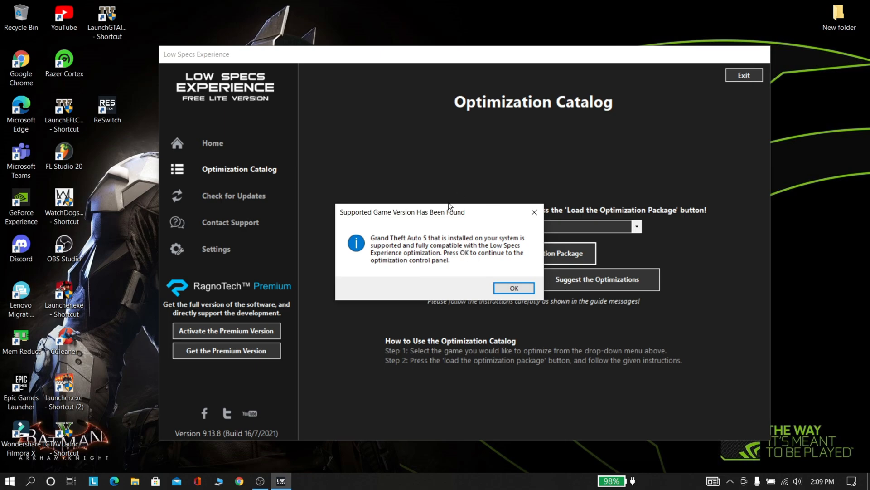
Step: Apply the Free Plain-Low optimization to Grand Theft Auto 5 and exit the panel after success
left_click(514, 288)
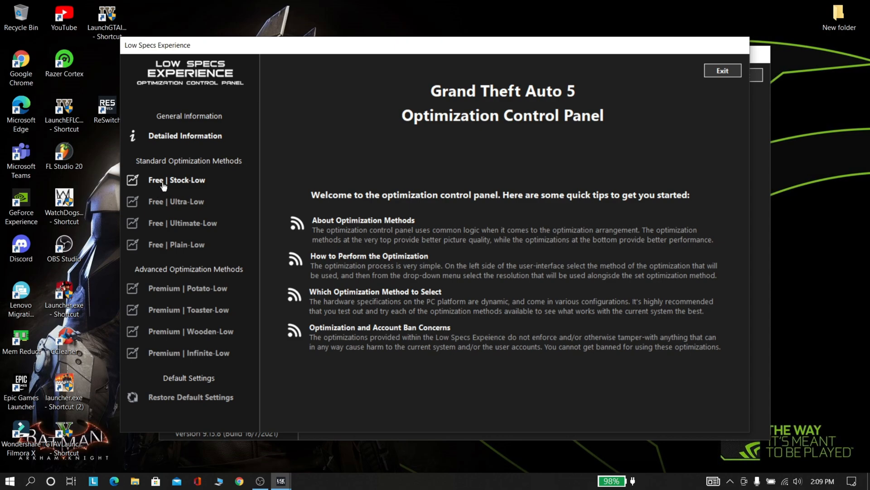
left_click(176, 180)
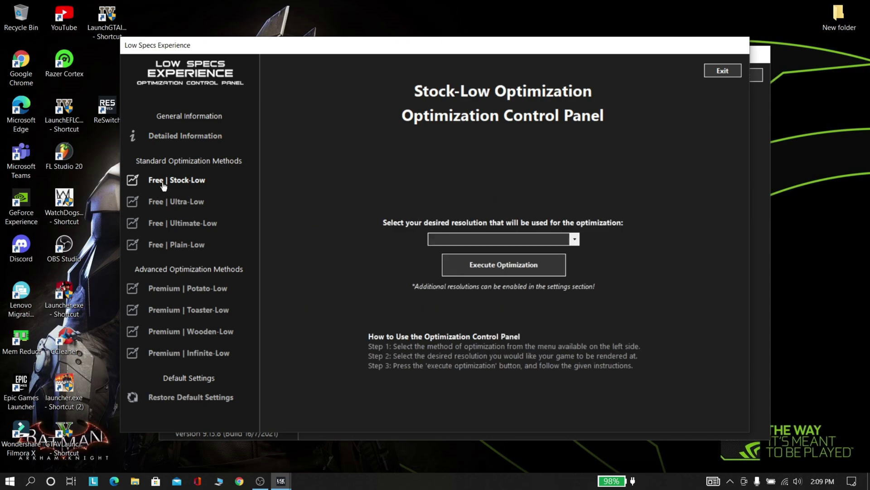
left_click(176, 244)
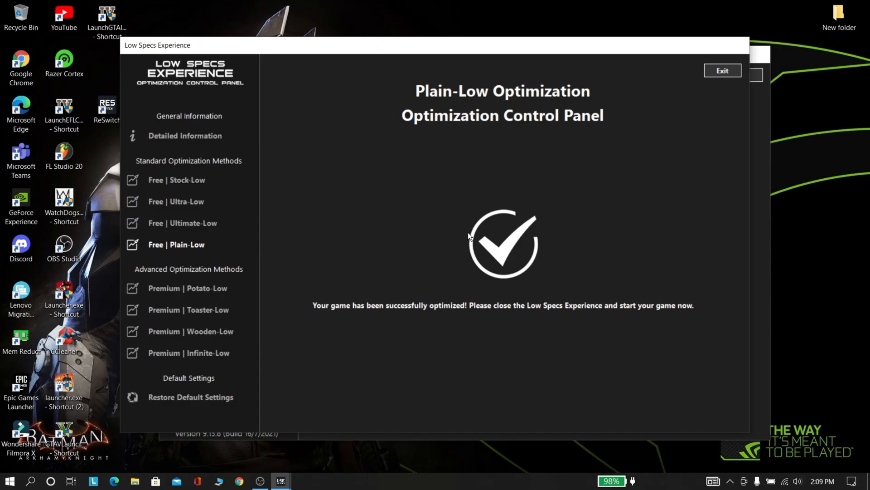
left_click(721, 71)
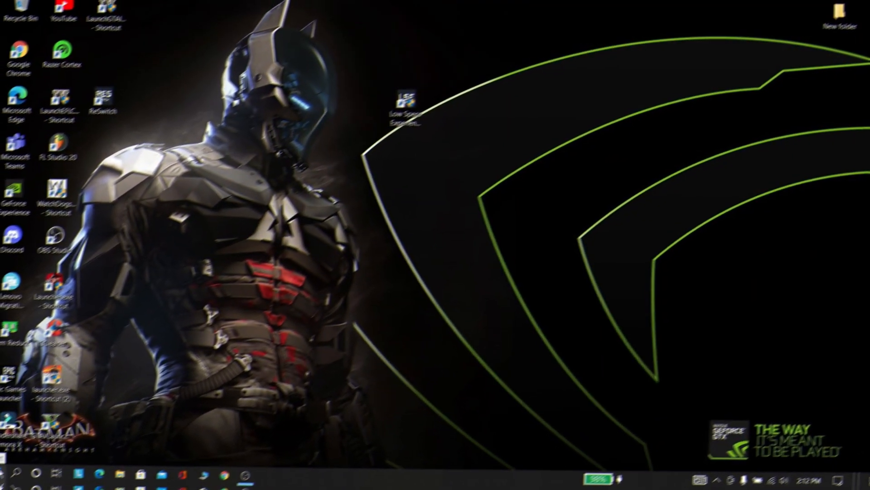
left_click(281, 481)
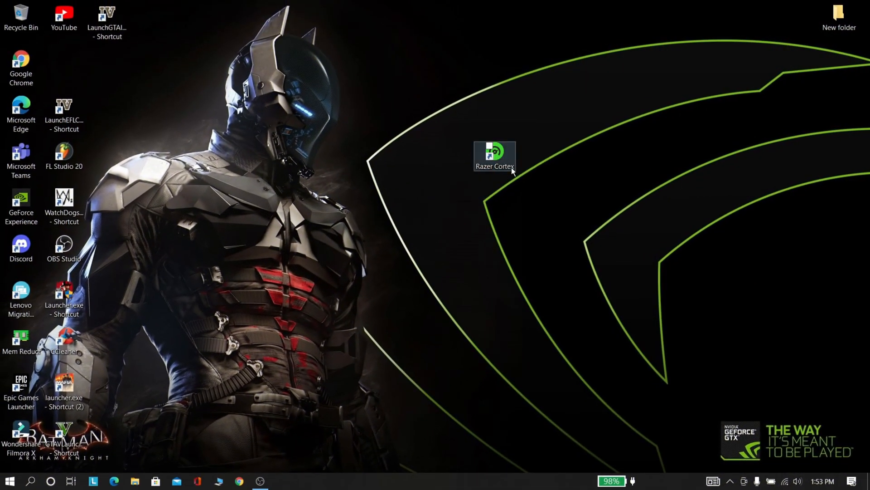
Step: Launch Razer Cortex from its shortcut and review the Processes list
right_click(494, 154)
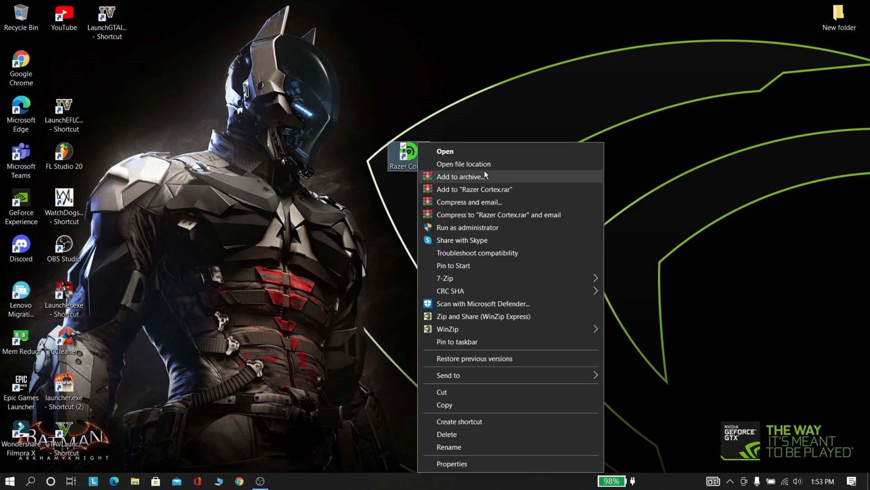
left_click(445, 151)
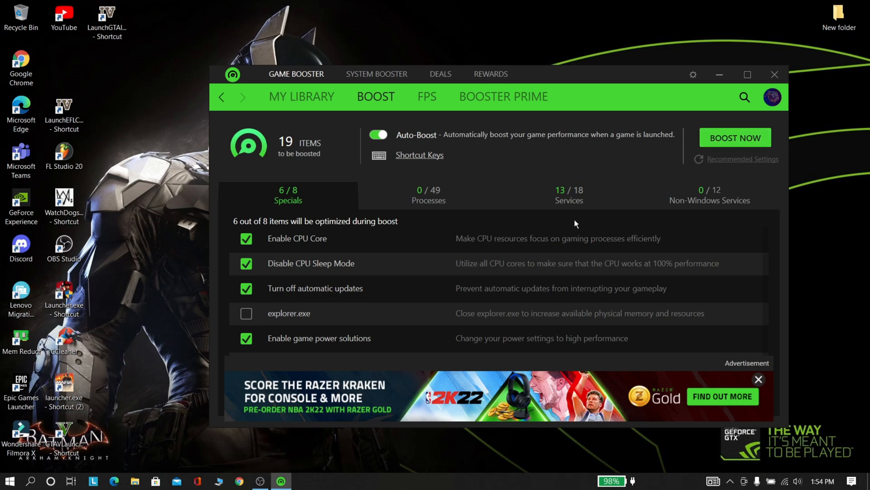
left_click(428, 194)
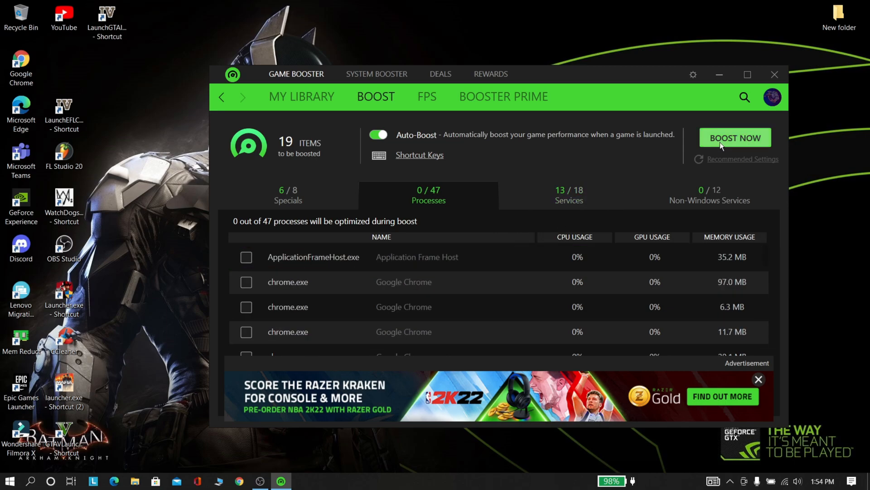
Step: Run BOOST NOW, releasing 1554 MB of RAM with 6 of 8 specials optimized, and return to Specials
left_click(735, 138)
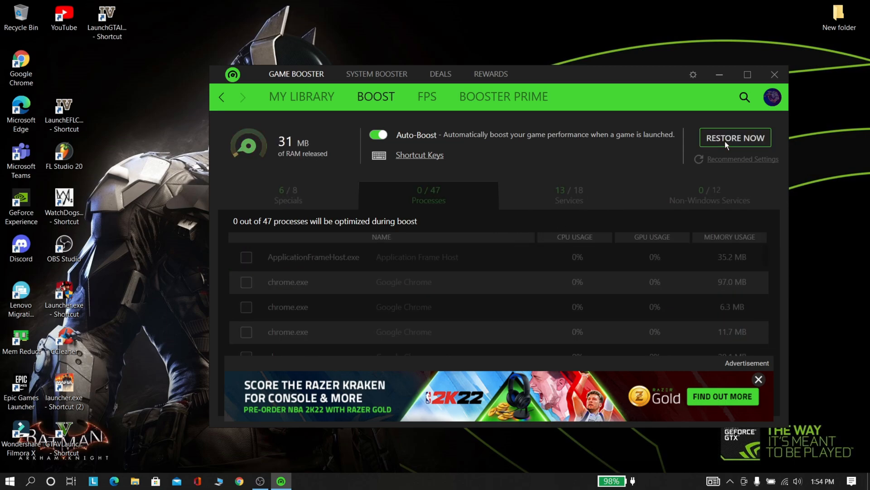
left_click(735, 138)
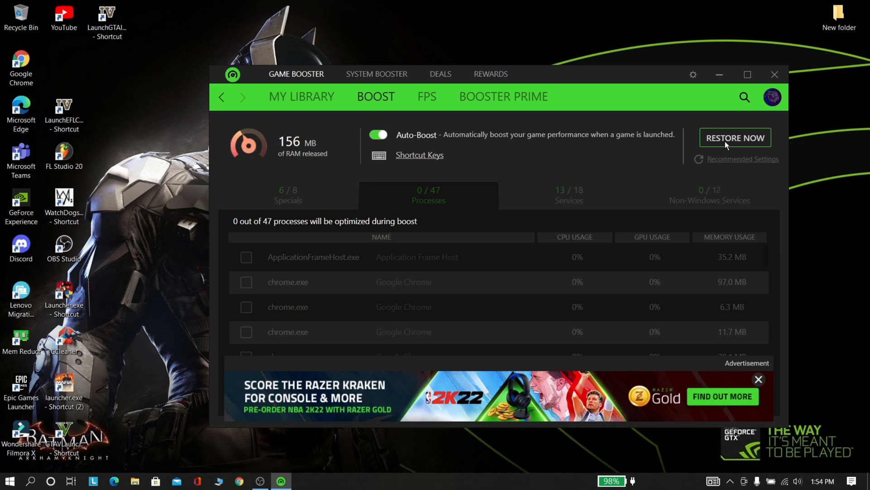
left_click(735, 137)
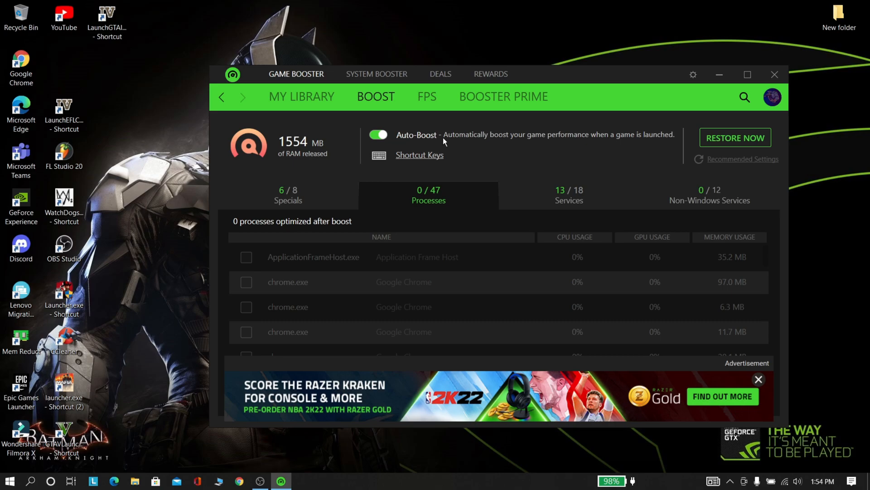
left_click(289, 194)
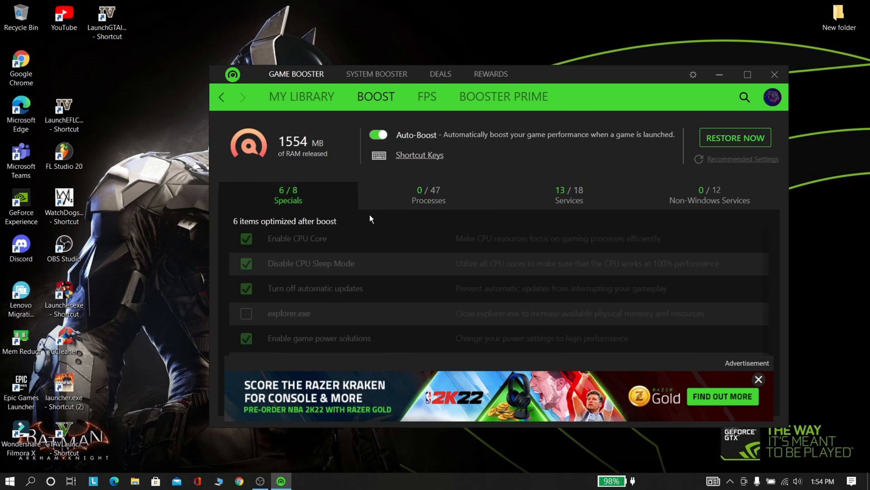
Step: Scan the PC in System Booster, finding 2.1 GB to clean and 43 items to speed up
left_click(376, 74)
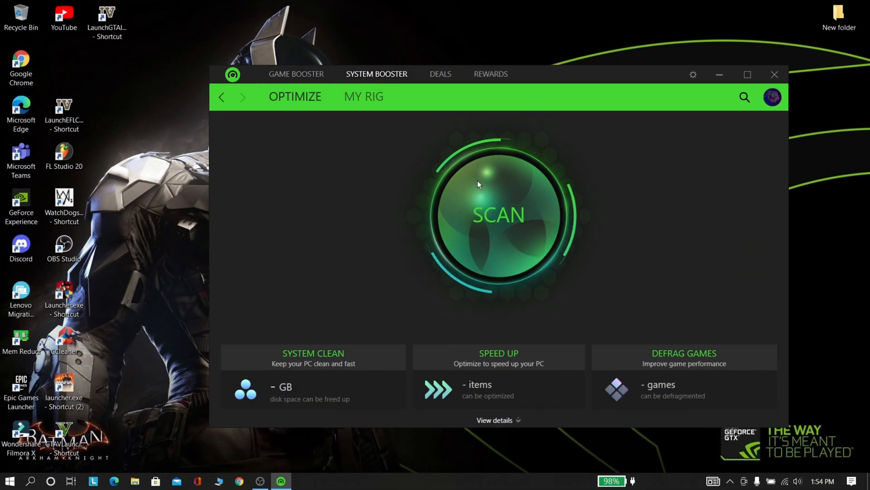
left_click(747, 74)
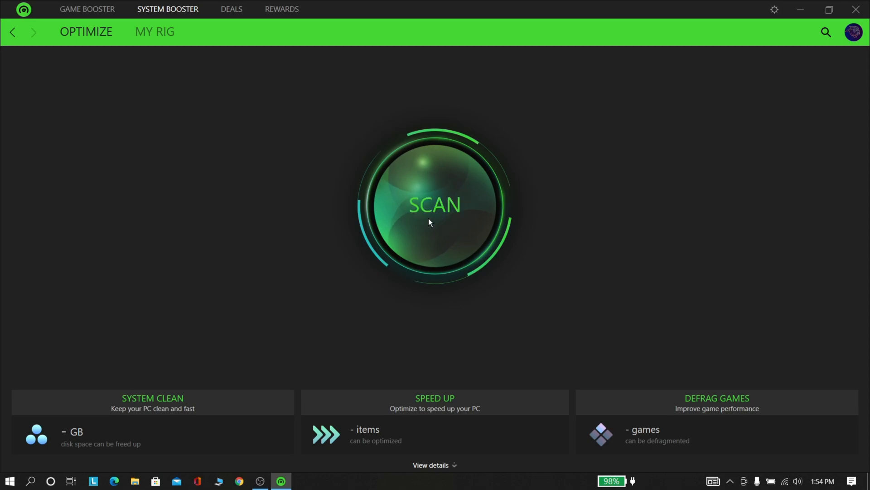
left_click(435, 206)
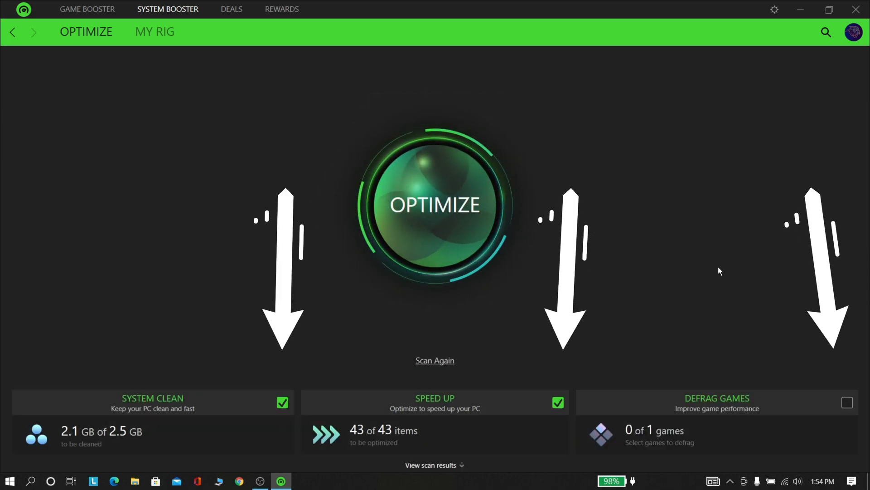
Step: Include Defrag Games and start the optimization, now cleaning junk files
left_click(847, 402)
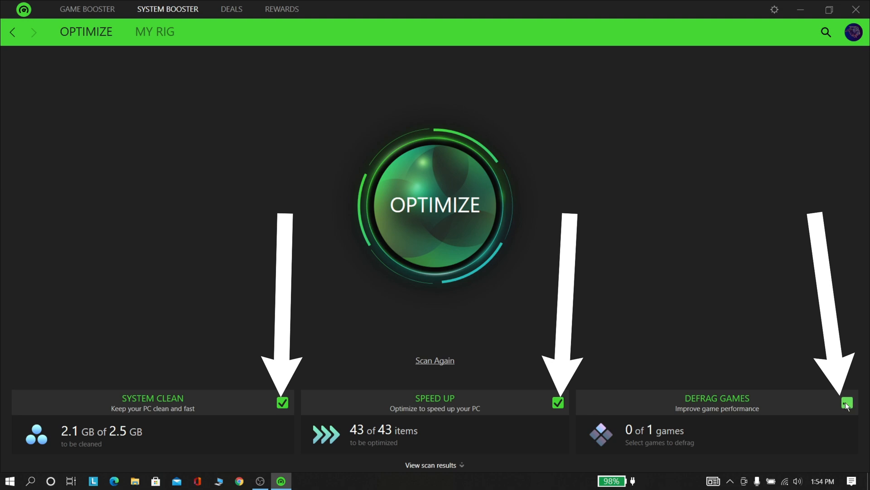
left_click(434, 204)
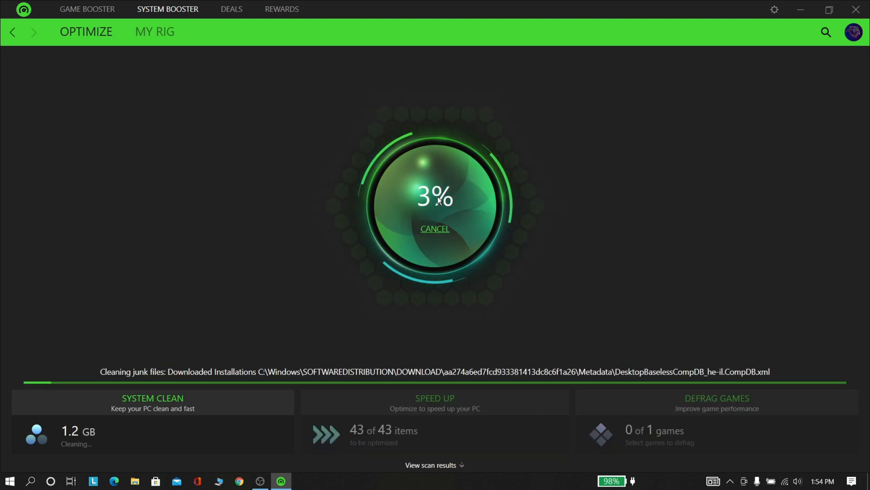